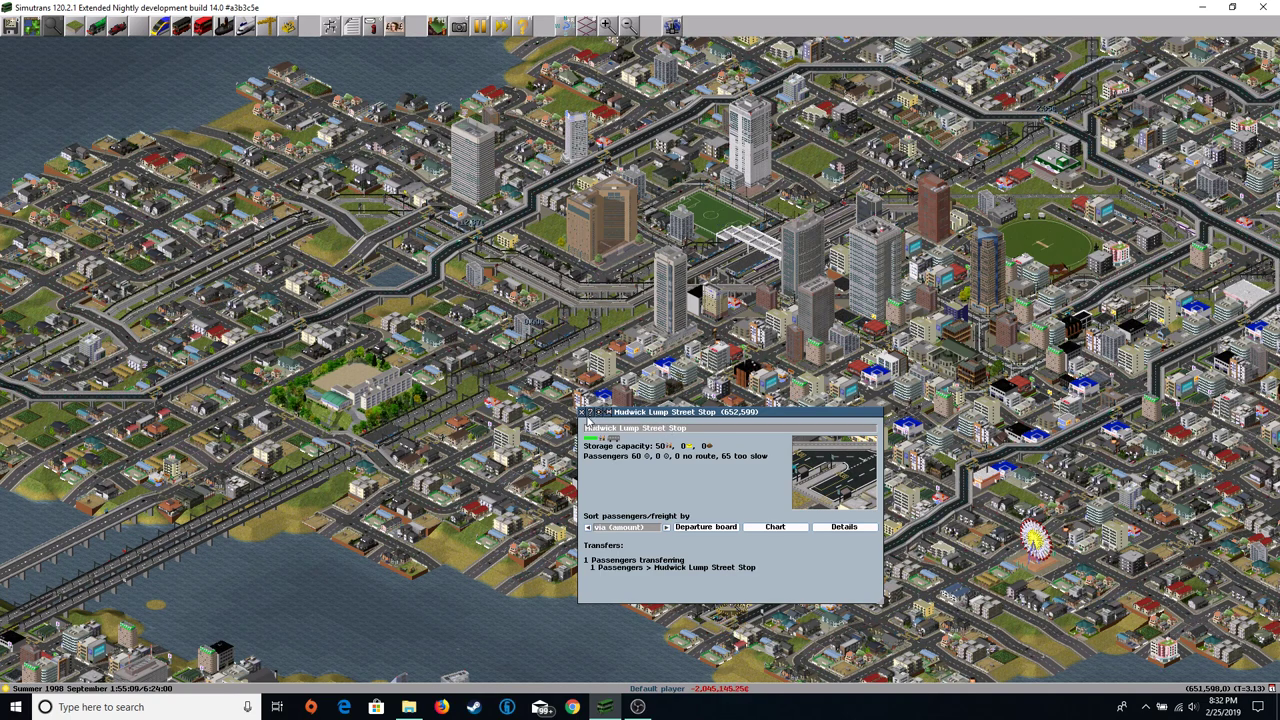
Close the Hudwick Lump Street Stop information window.
click(586, 413)
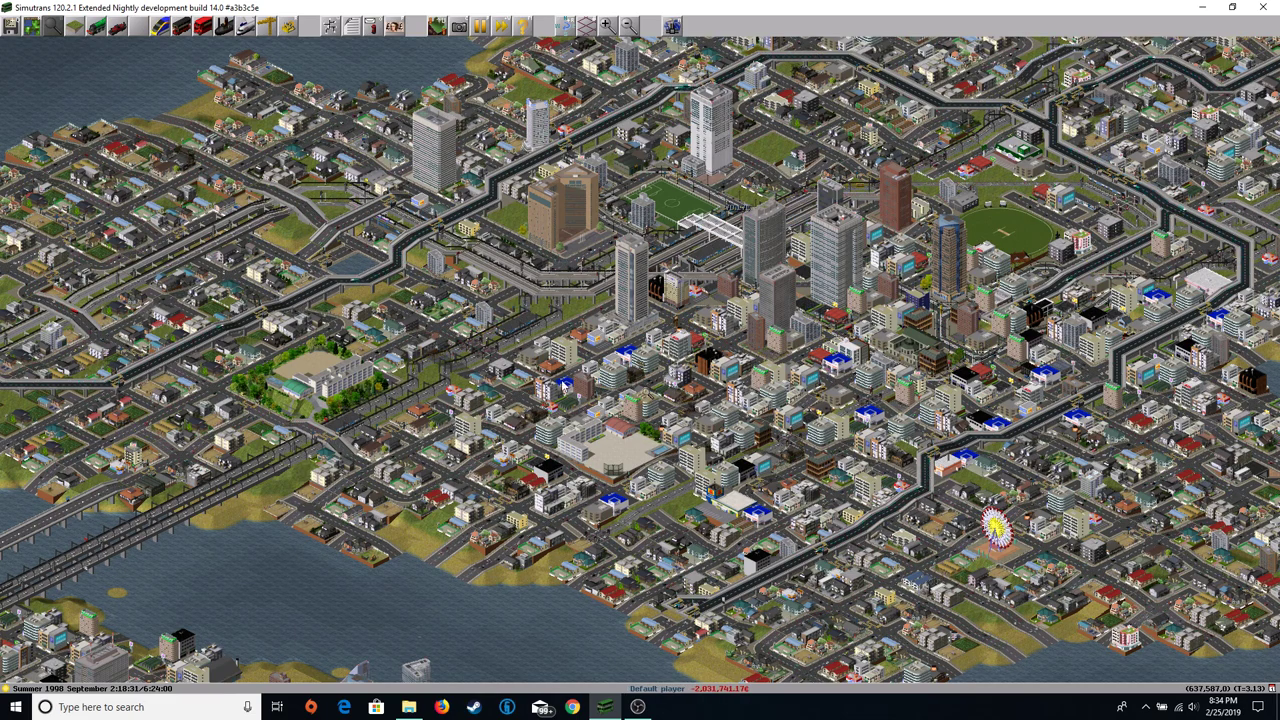
Scroll the map south to the low-rise coastal part of the island.
scroll(down, 3)
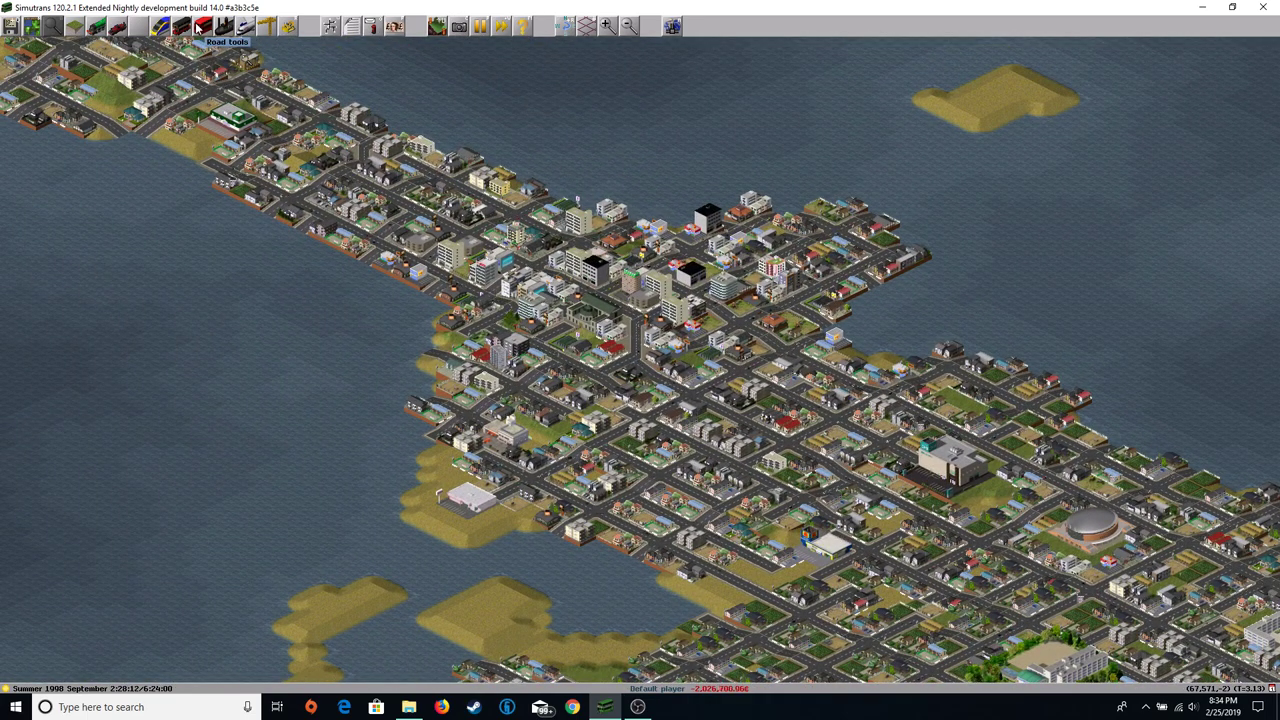
Bring up the road building tools from the toolbar.
click(192, 28)
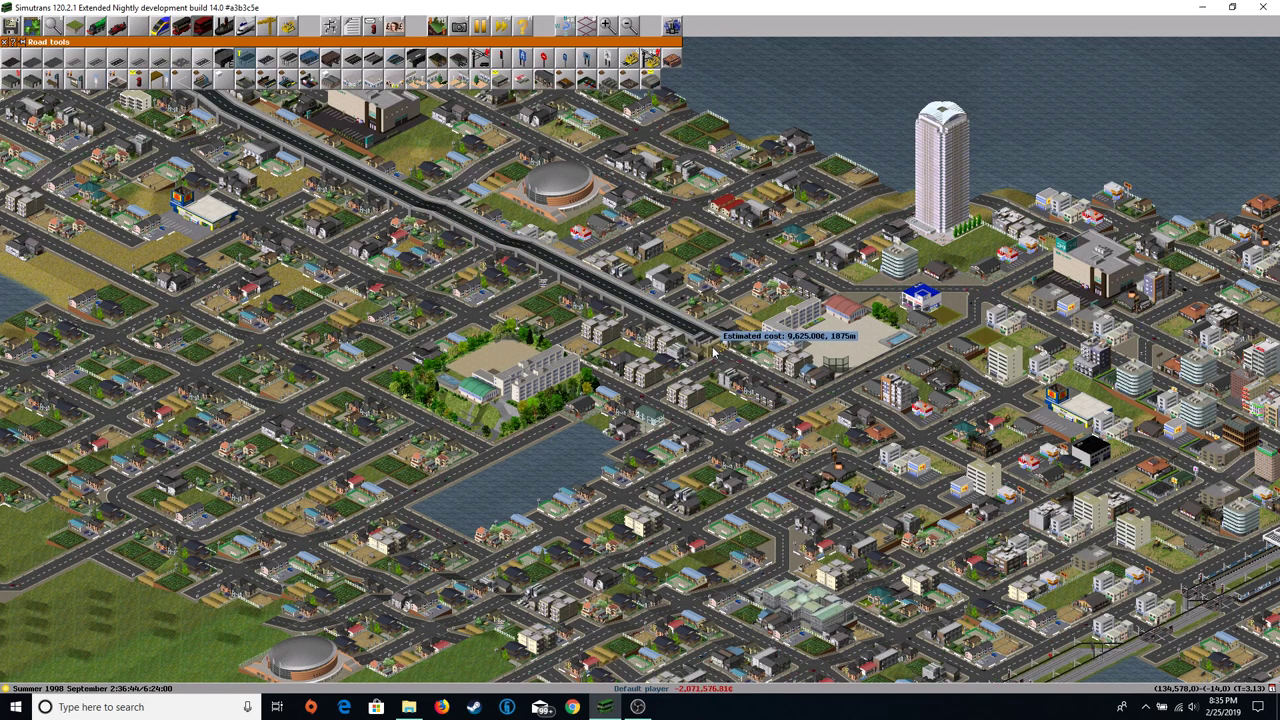
Scroll the view along the viaduct's route across the district.
scroll(down, 3)
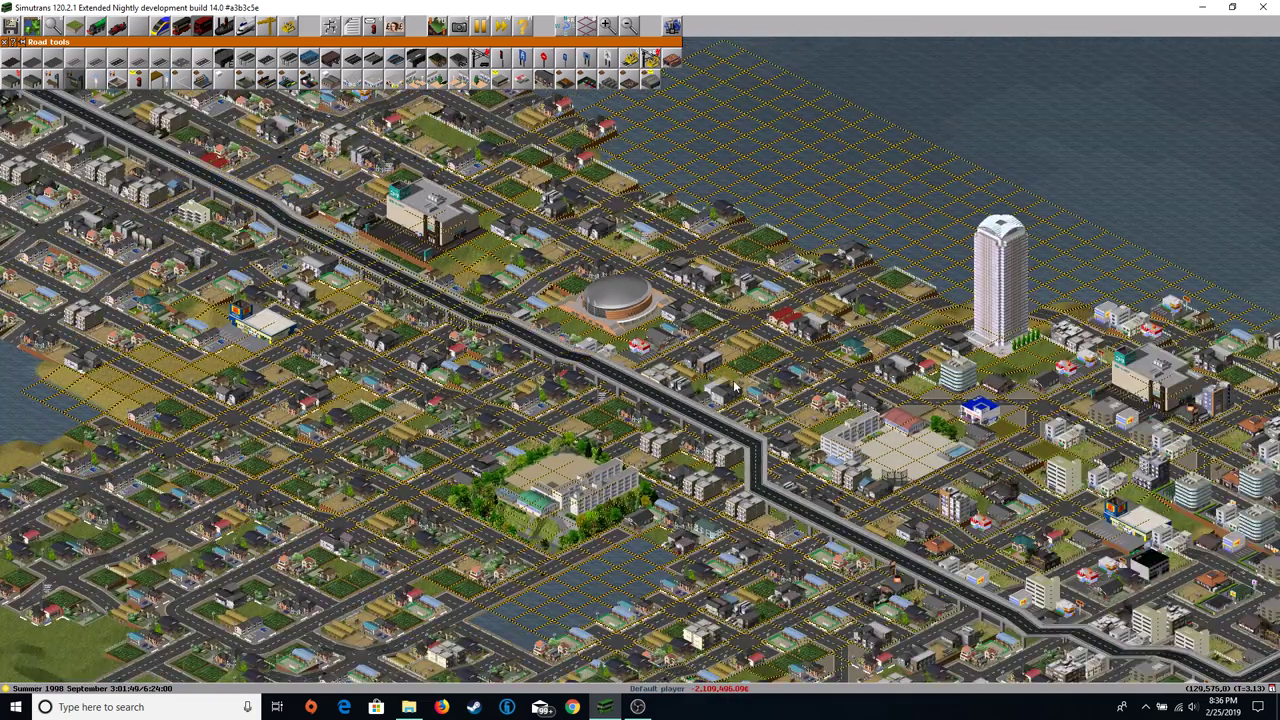
Lay another elevated road stretch through the next coastal town.
drag(735, 387, 935, 171)
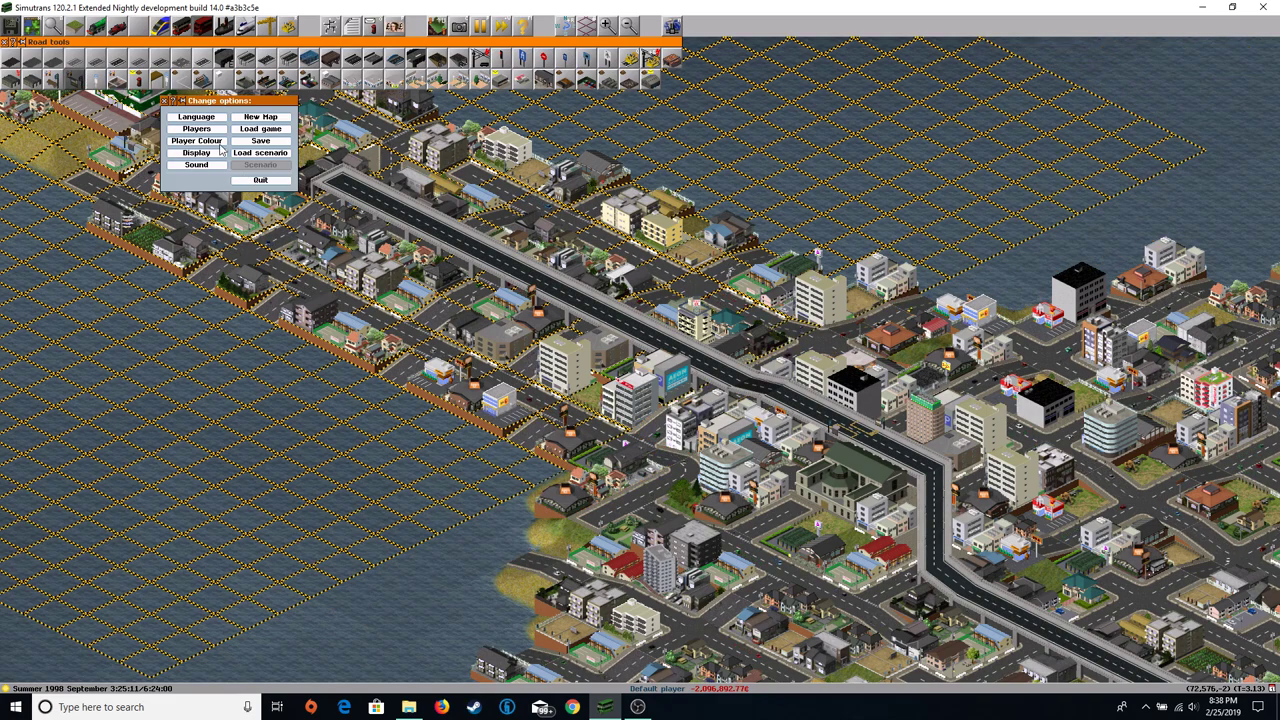
Turn on stop name labels in the Display settings.
click(197, 152)
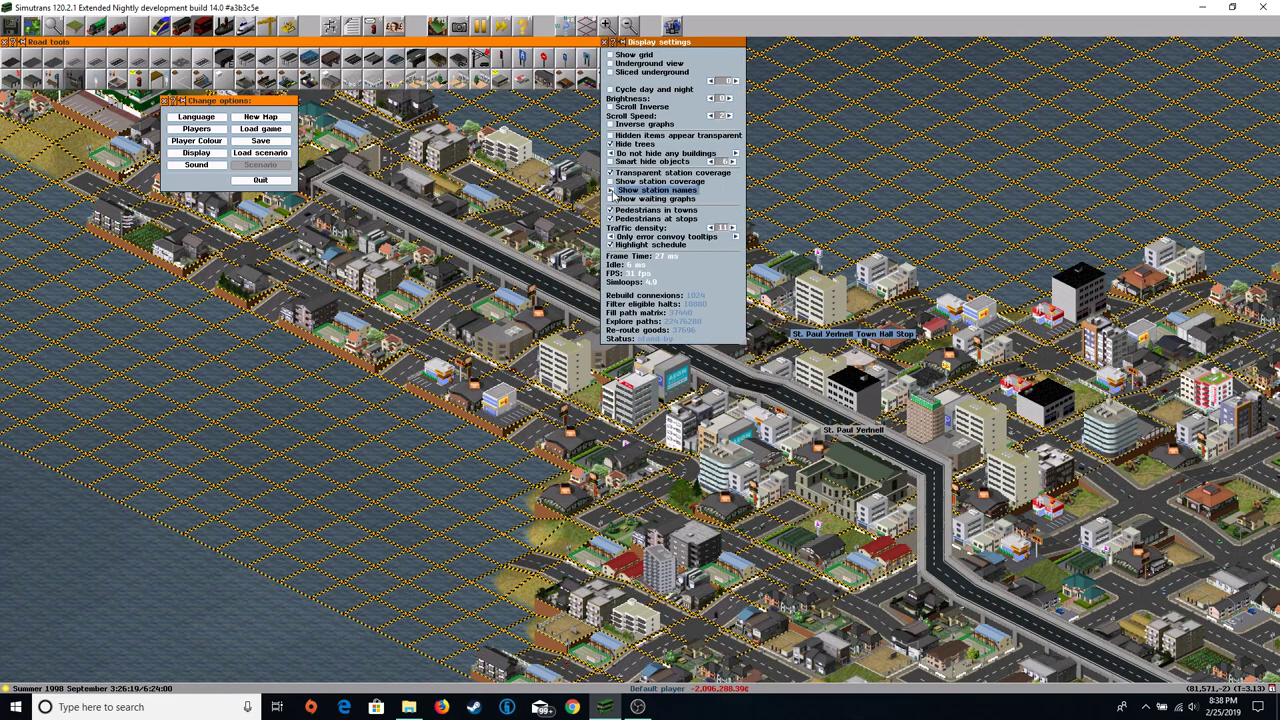
click(596, 41)
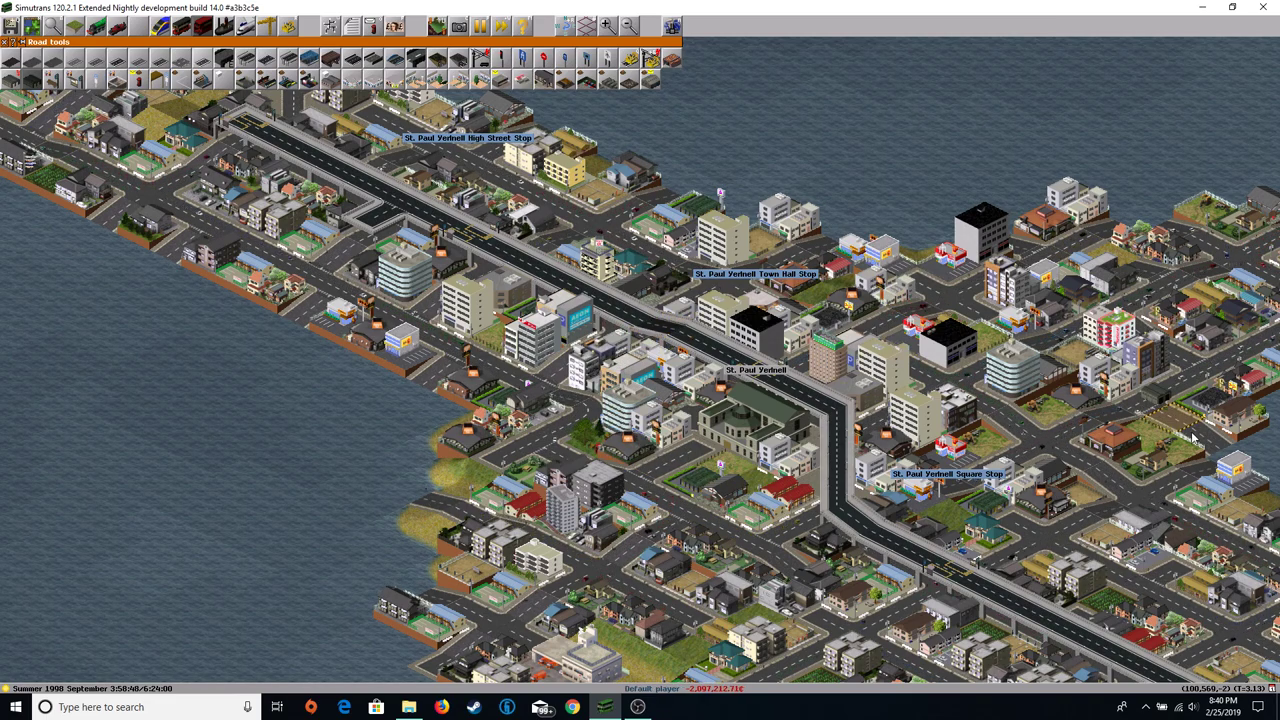
mouse_move(797, 298)
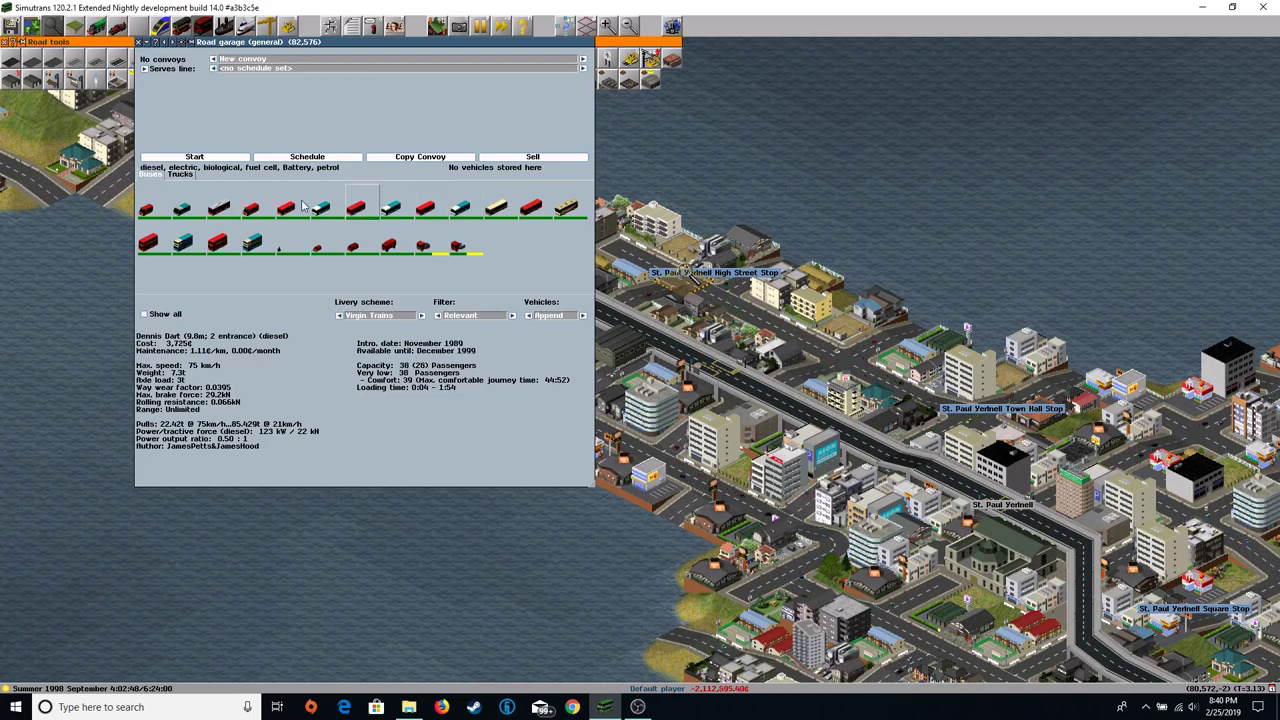
Open the road depot's garage window and browse the diesel bus models.
click(220, 212)
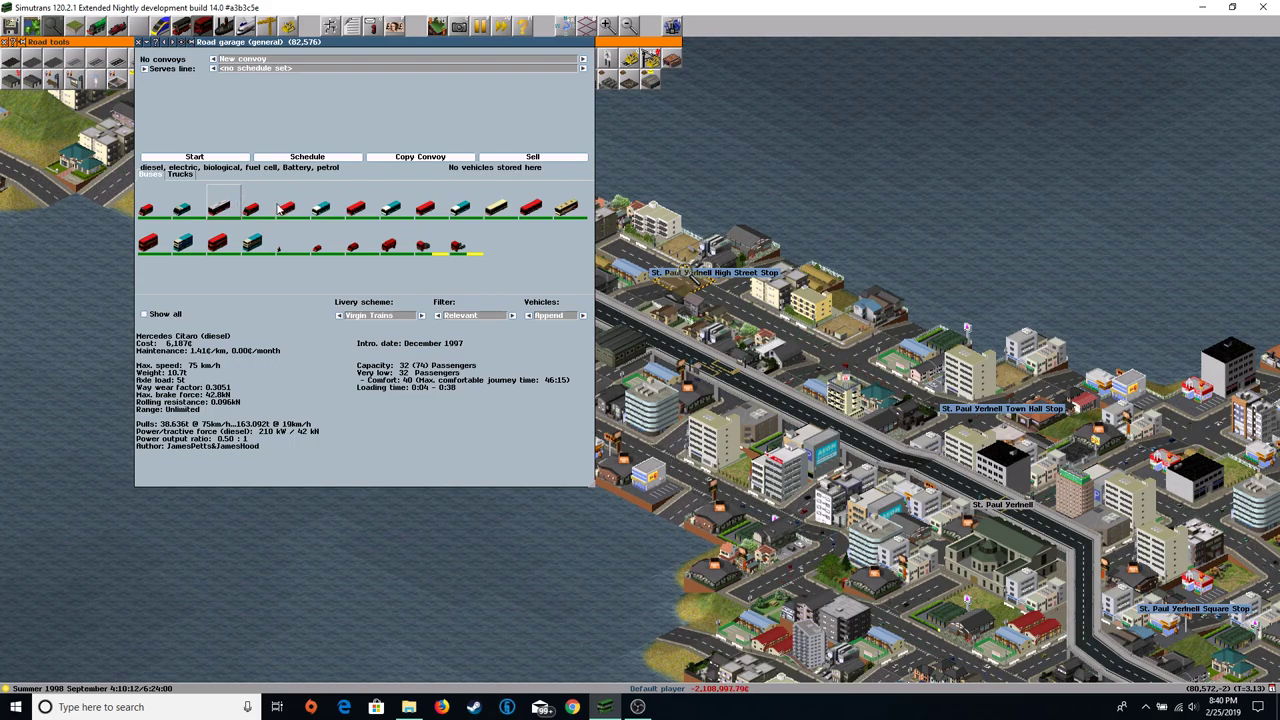
click(328, 207)
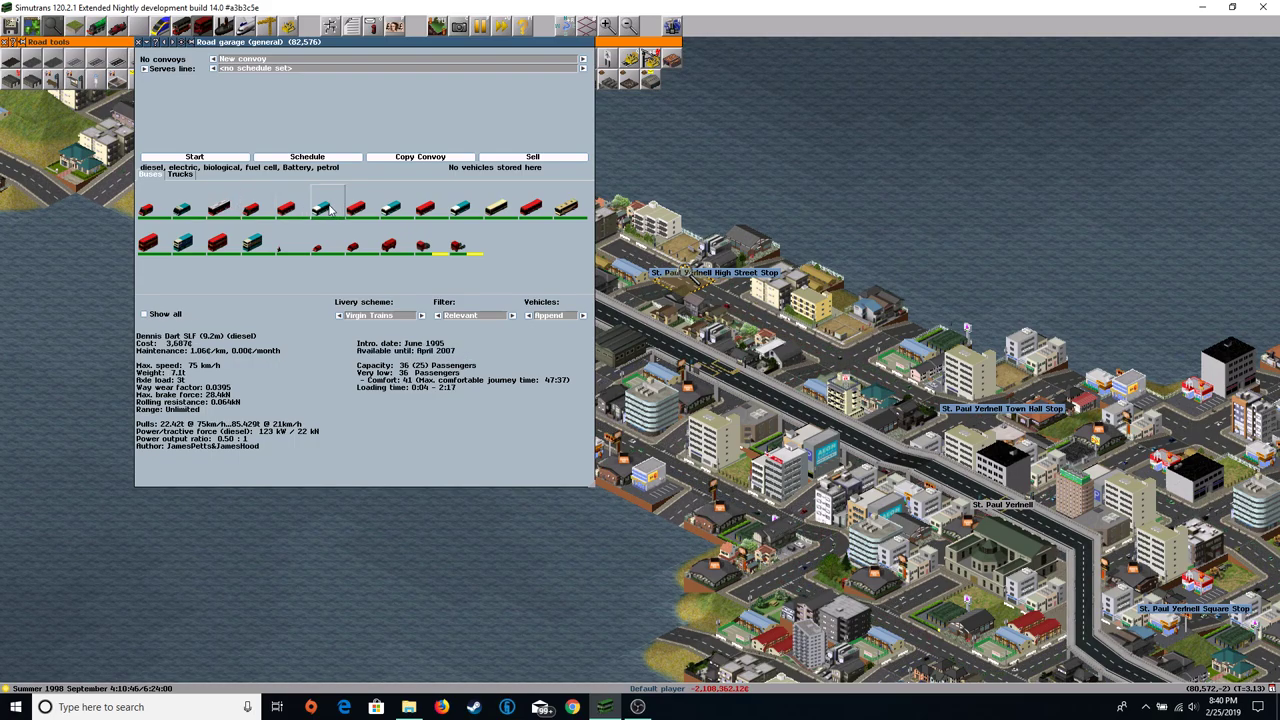
click(219, 210)
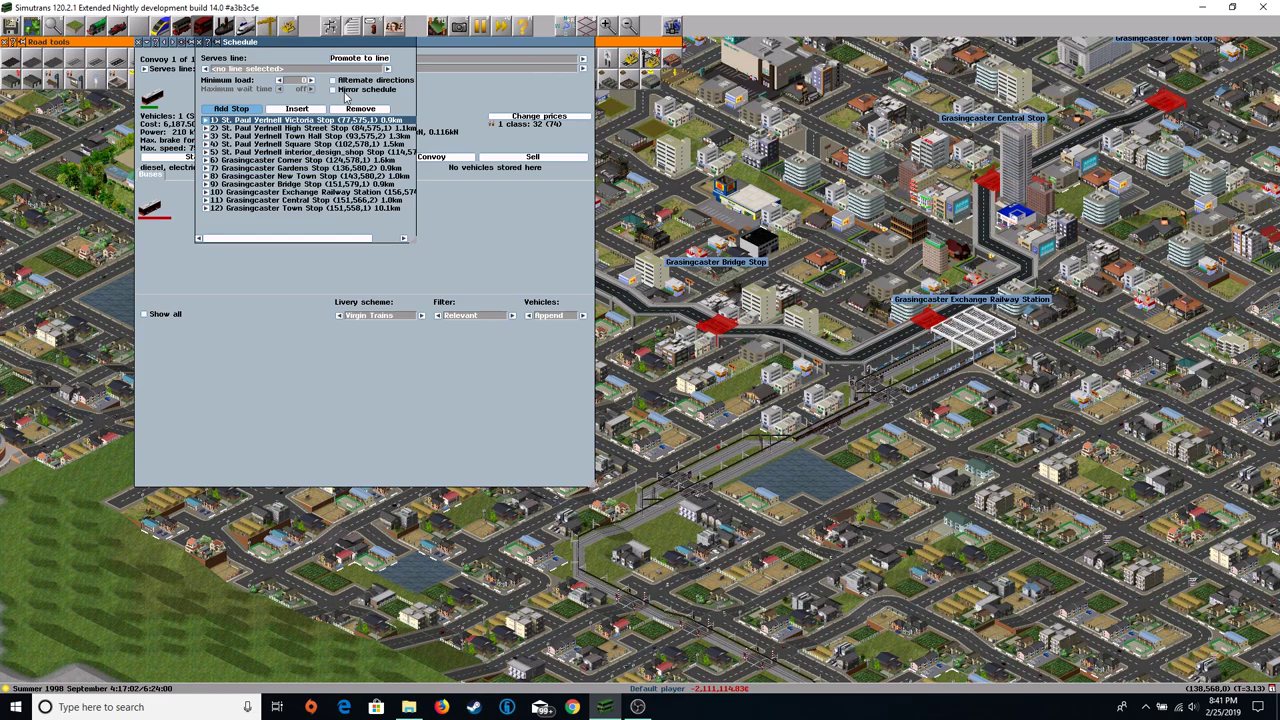
Close the schedule and copy the Mercedes Citaro bus into several convoys.
click(334, 90)
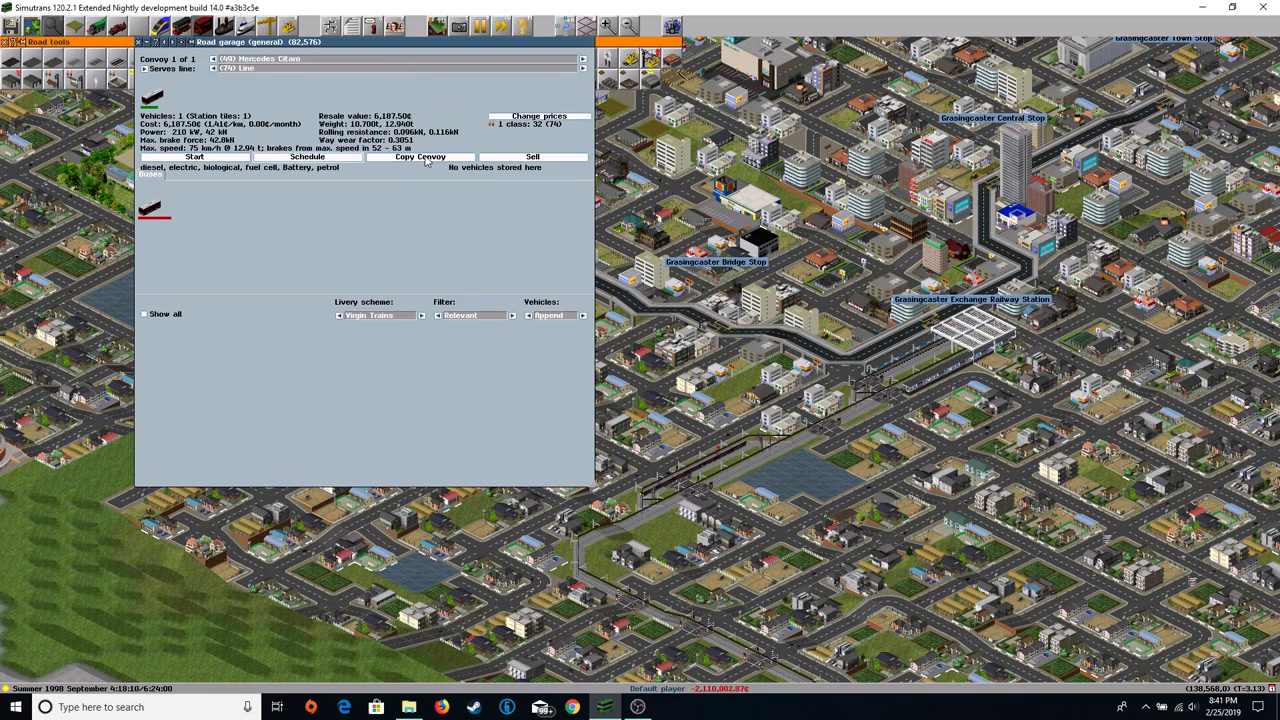
click(422, 157)
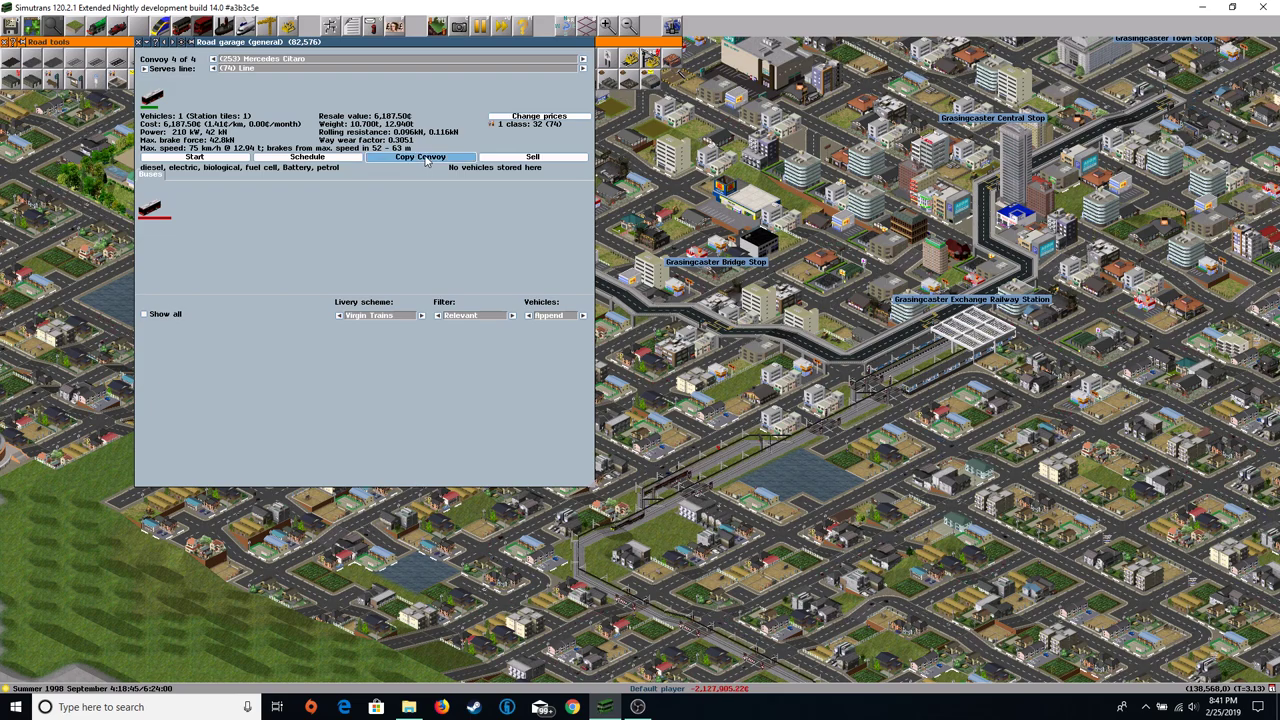
click(426, 156)
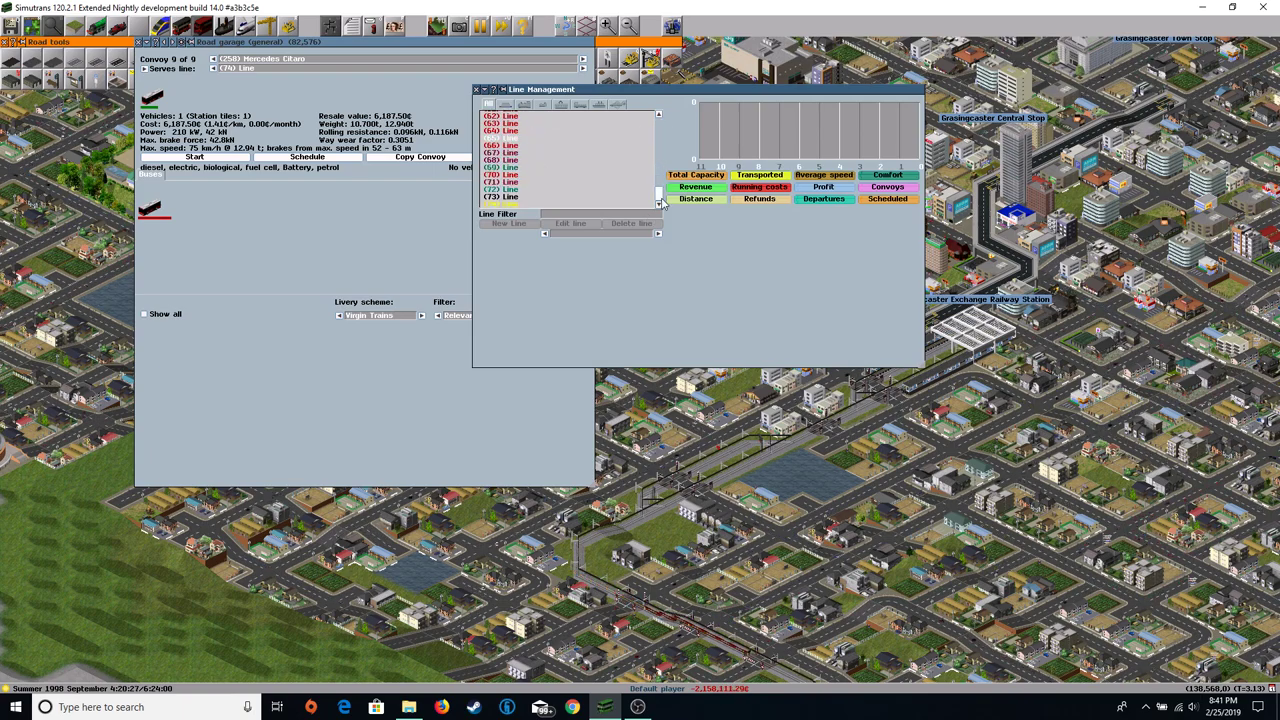
Select line (74) and send the Mercedes Citaro buses out of the depot.
click(518, 204)
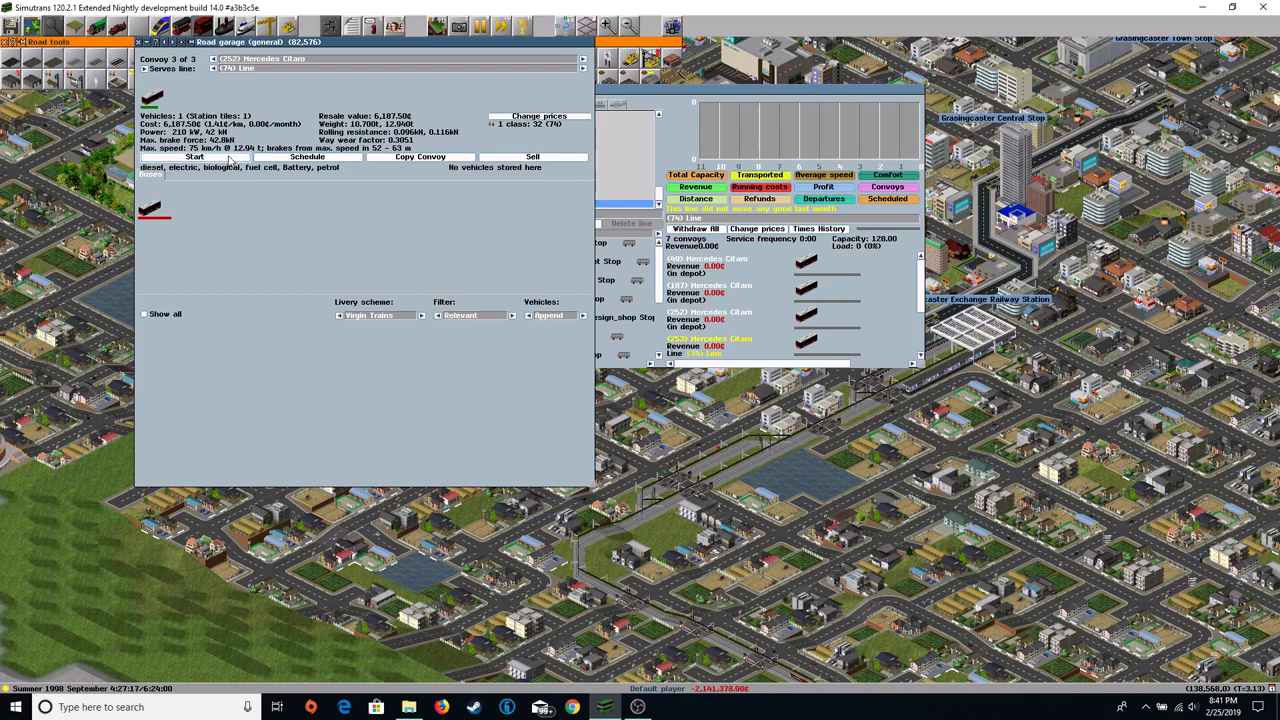
click(146, 42)
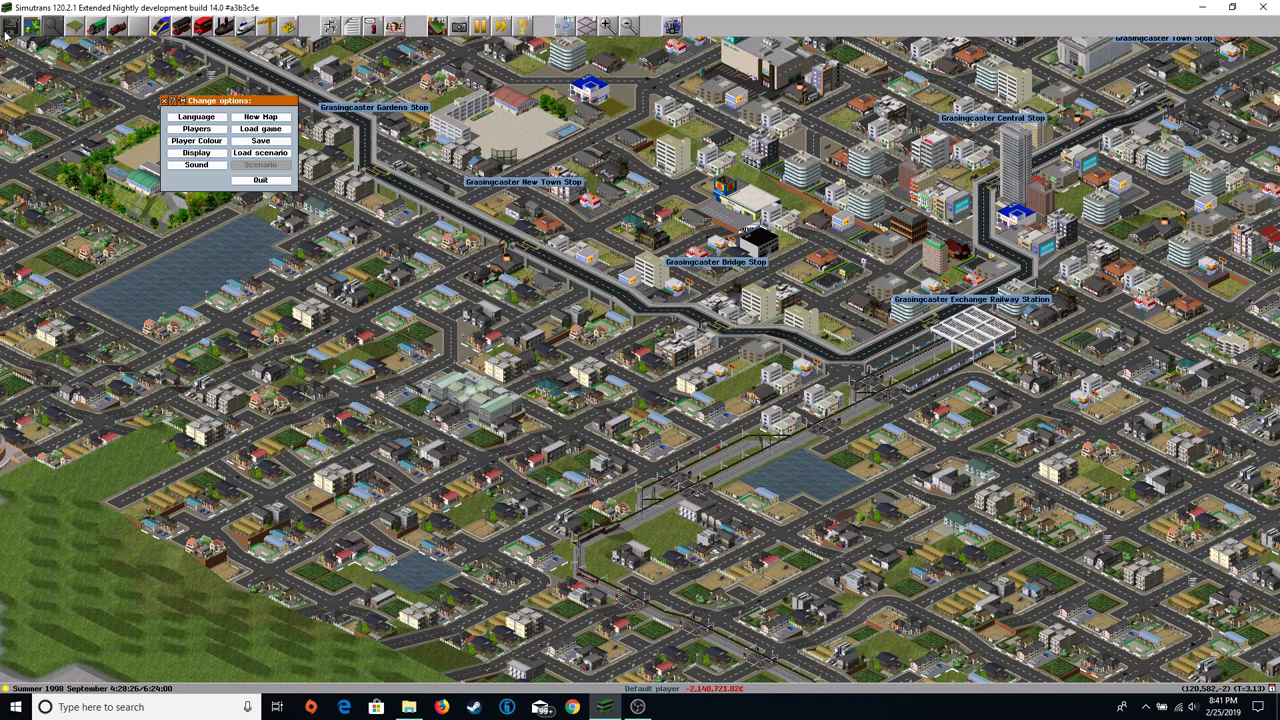
Save the game through the options menu's save dialog.
click(258, 139)
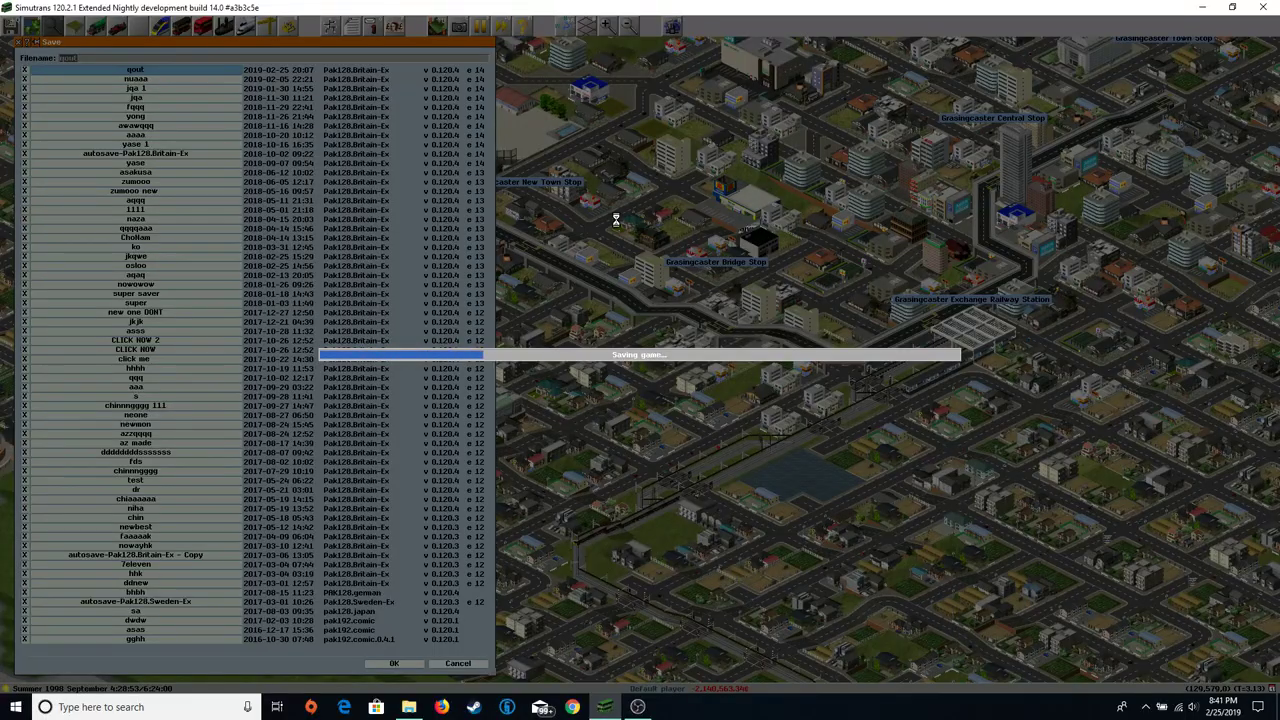
click(393, 664)
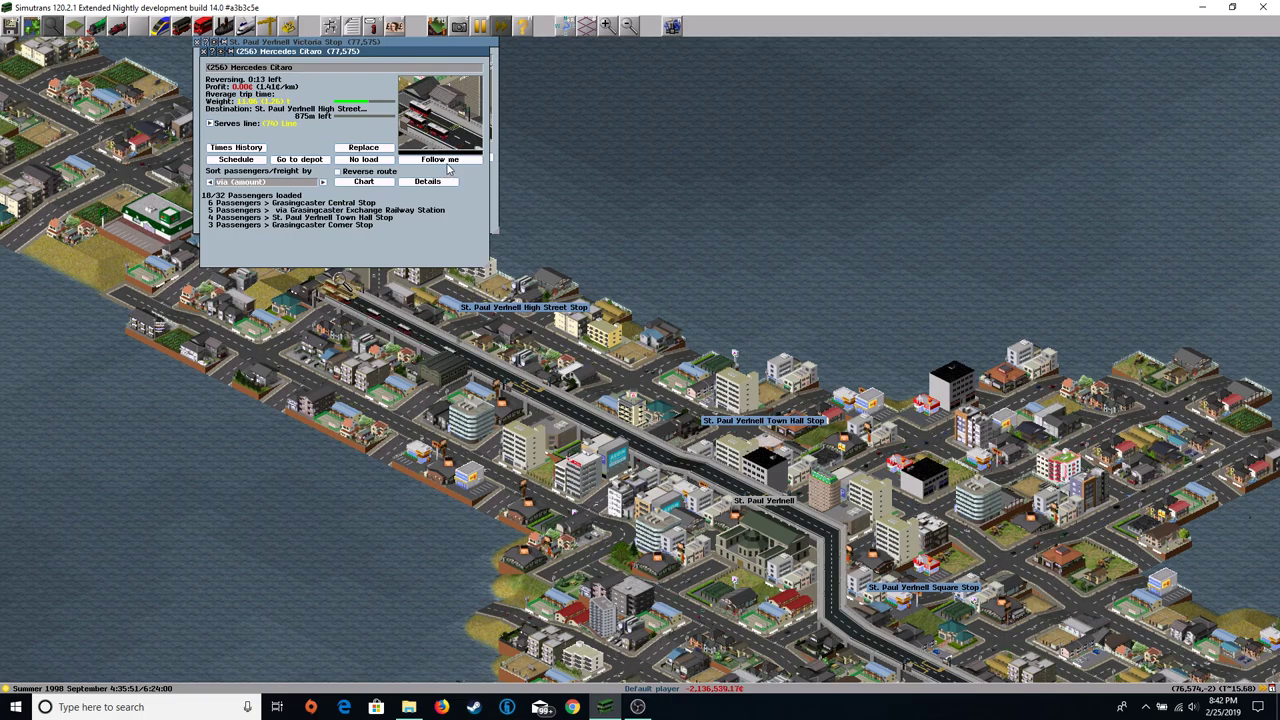
Make the view follow Mercedes Citaro bus (256) through St. Paul Yernell.
click(435, 159)
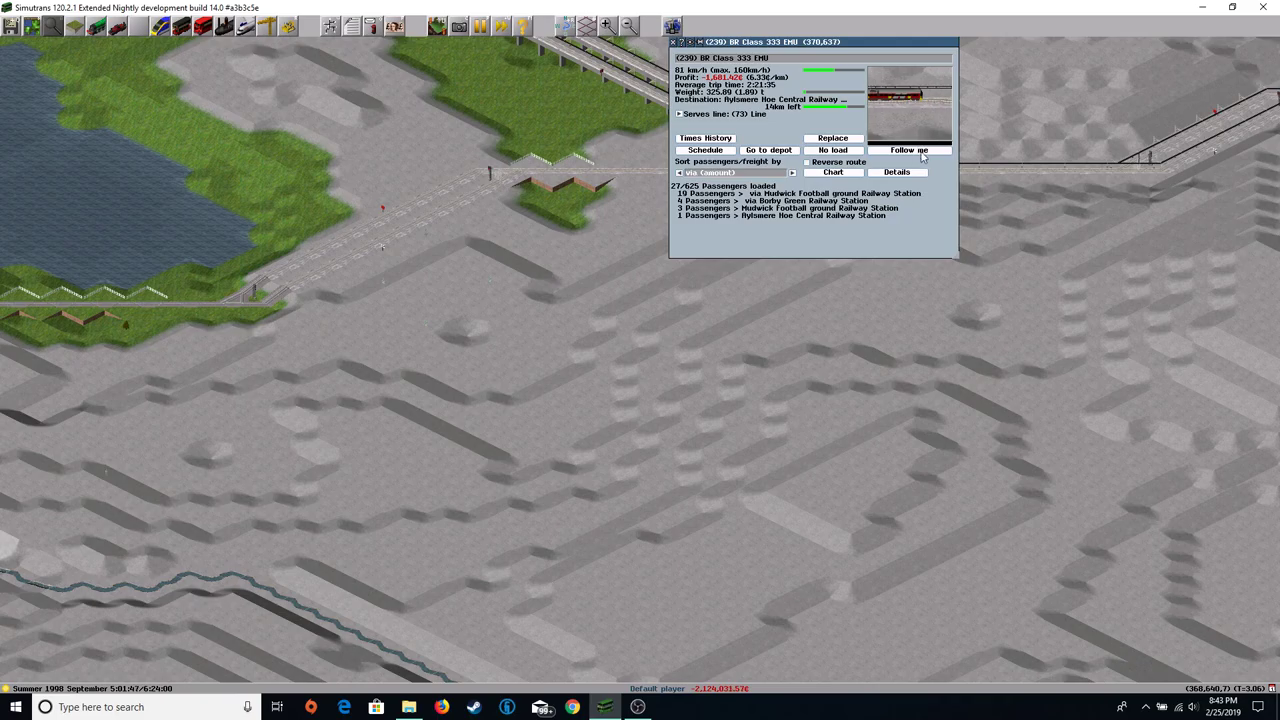
Toggle following the BR Class 333 EMU train and bring up the save game list.
click(906, 150)
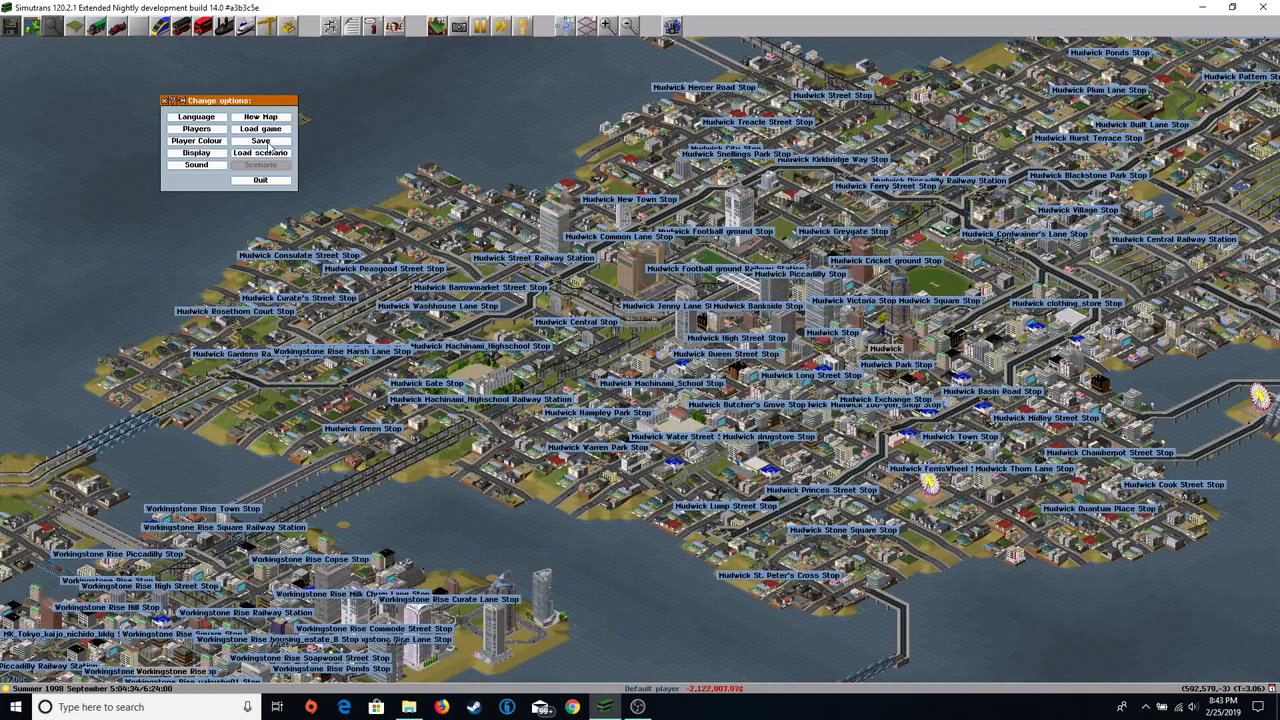
click(258, 142)
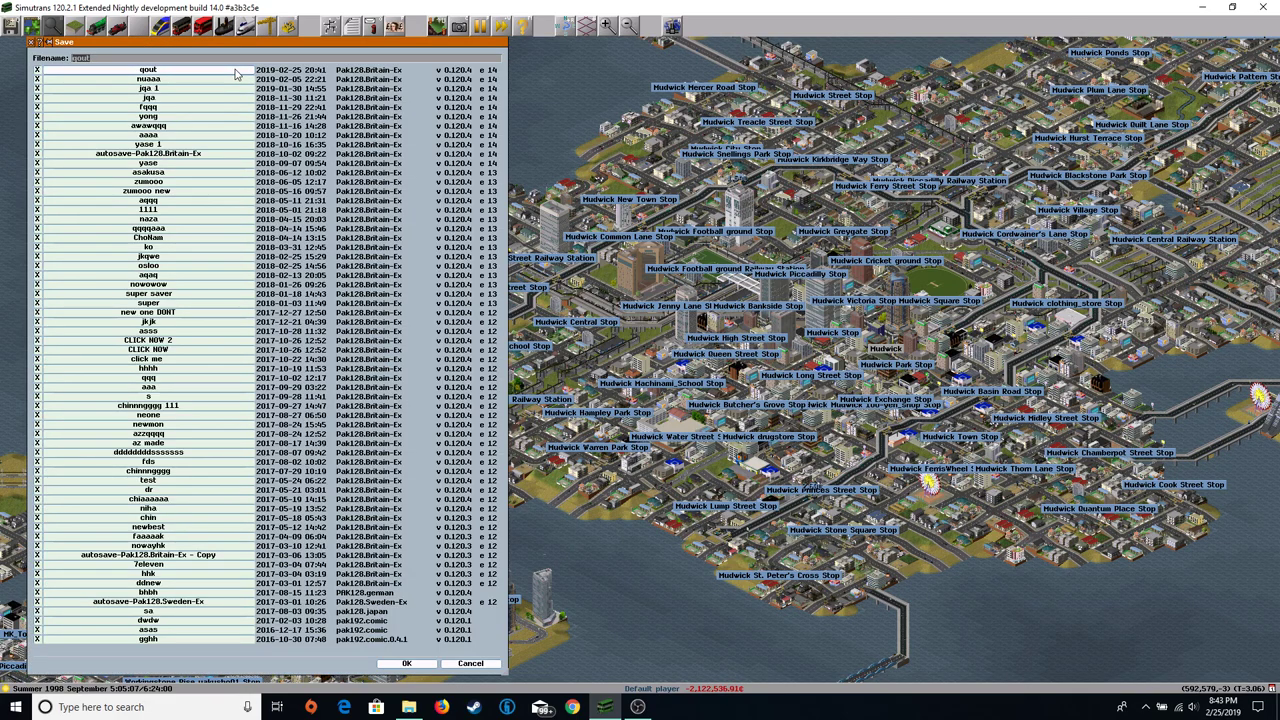